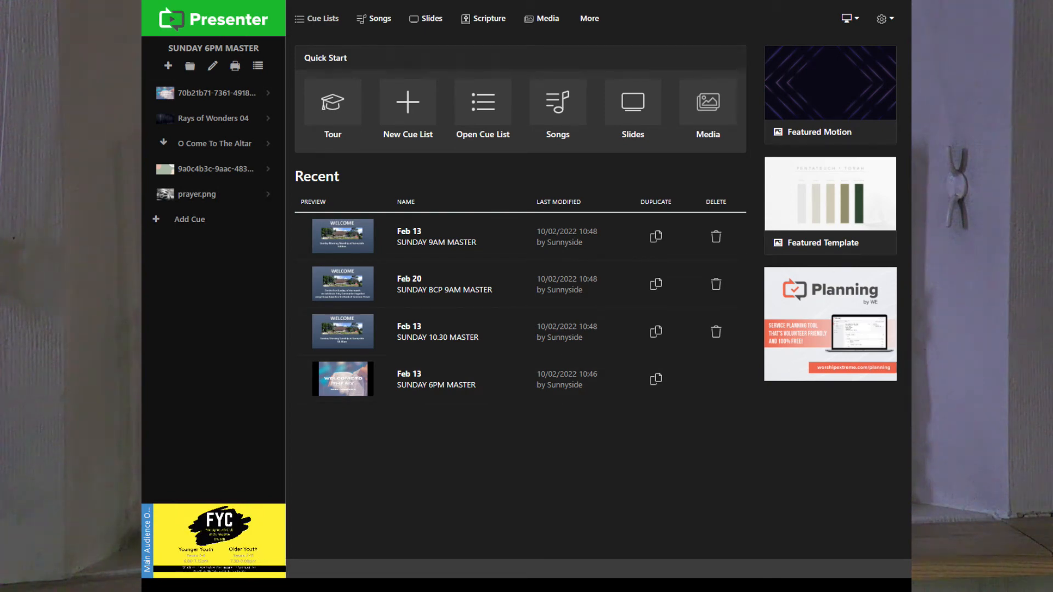
# Step: Start a new cue list from Quick Start, prefilled for 20/02/2022 09:00
pyautogui.click(407, 108)
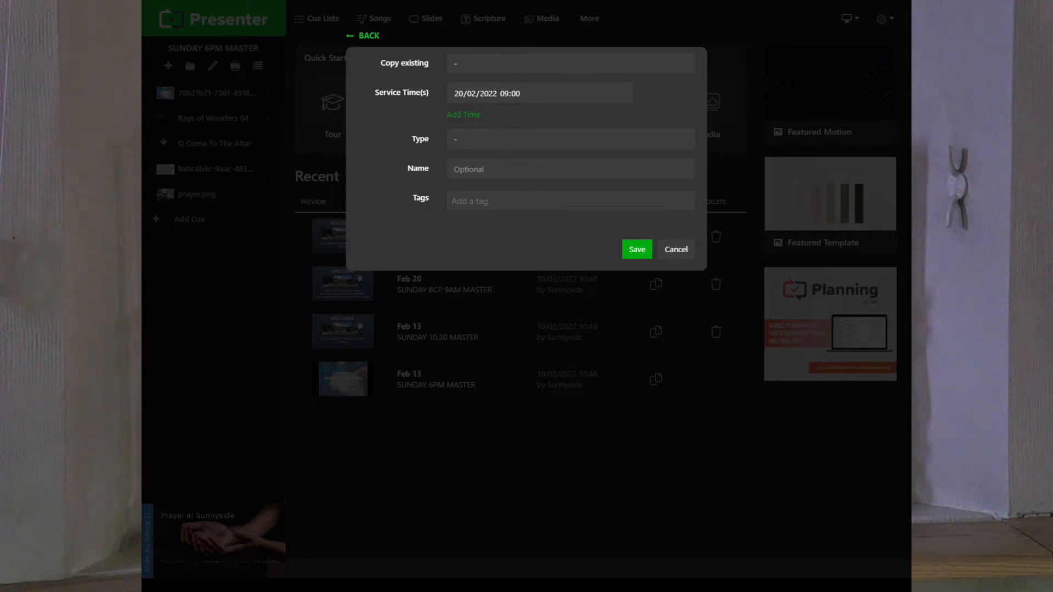
# Step: Copy from SUNDAY 10.30 MASTER, set time 10:30, name it '20th Feb 10.30' and save
pyautogui.click(570, 64)
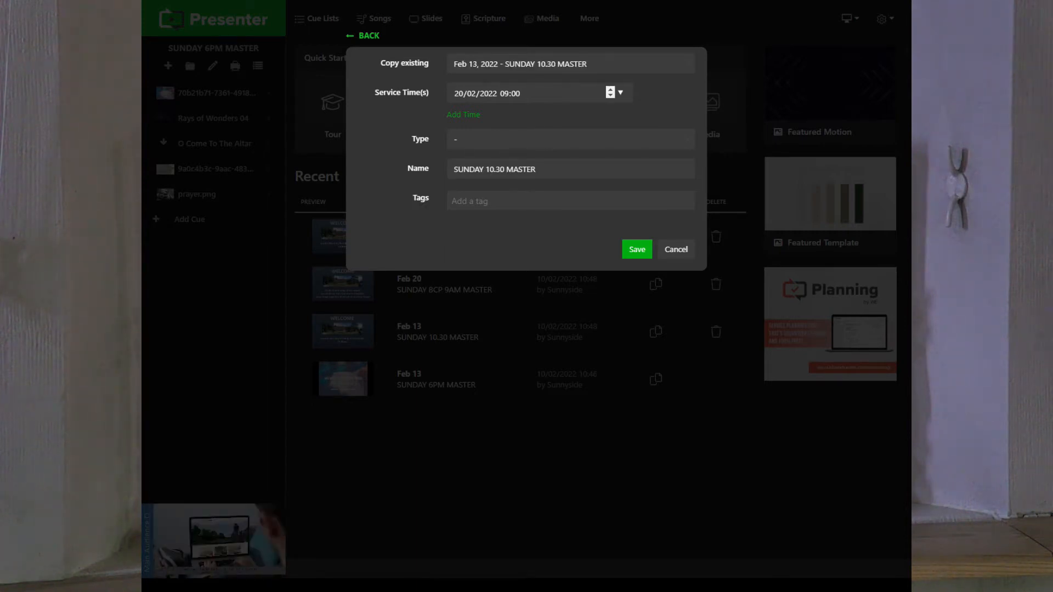
pyautogui.click(459, 93)
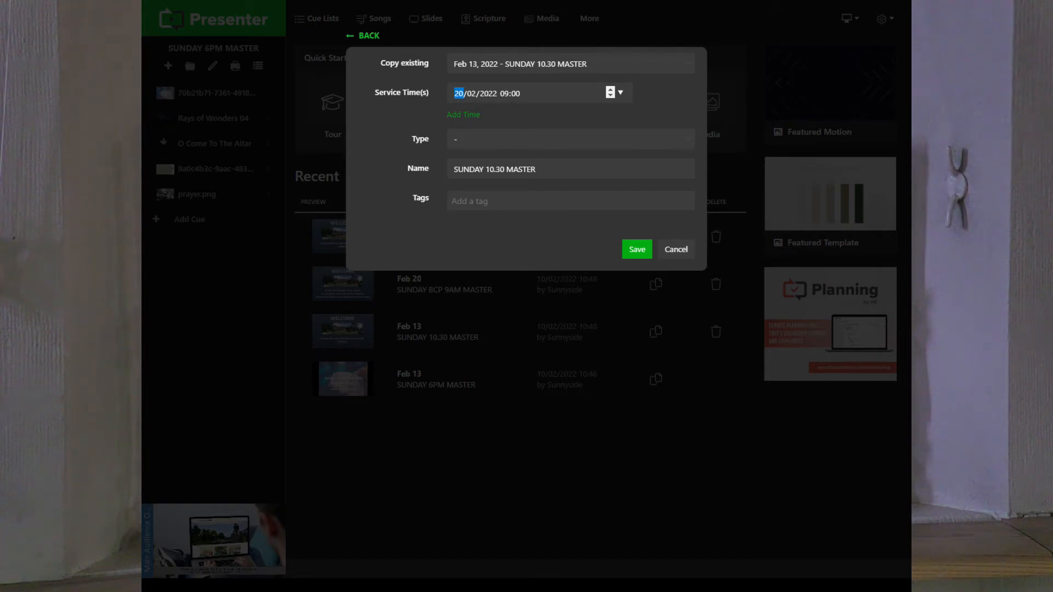
pyautogui.click(504, 93)
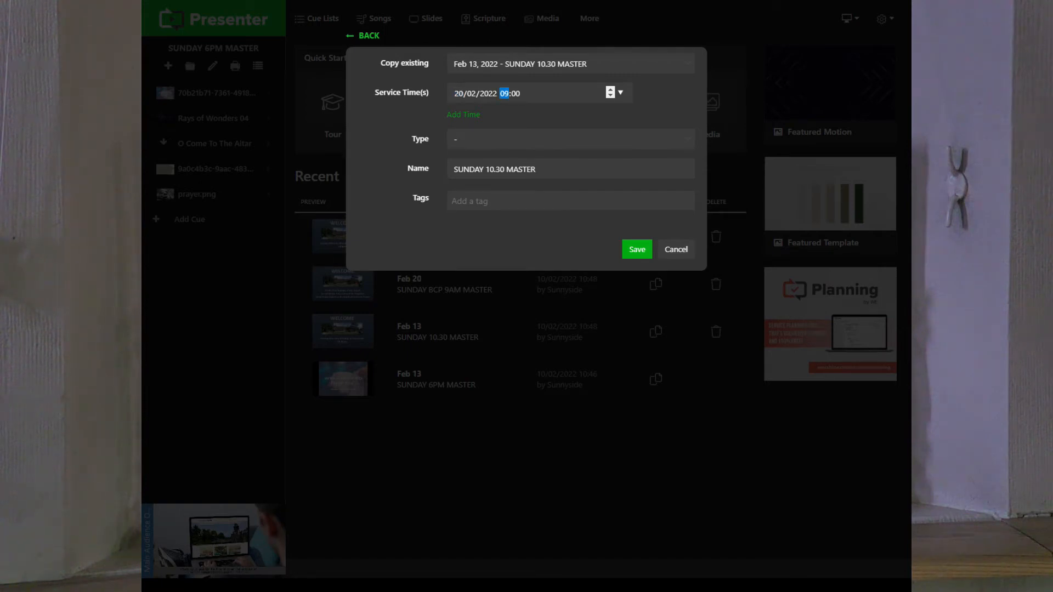
pyautogui.click(608, 89)
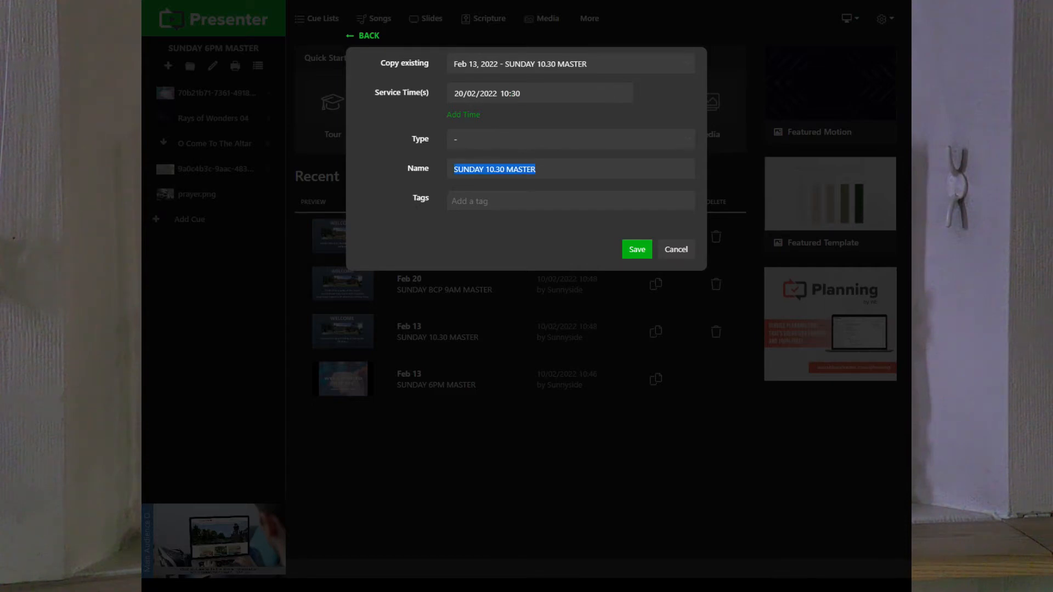
pyautogui.write('20th 1')
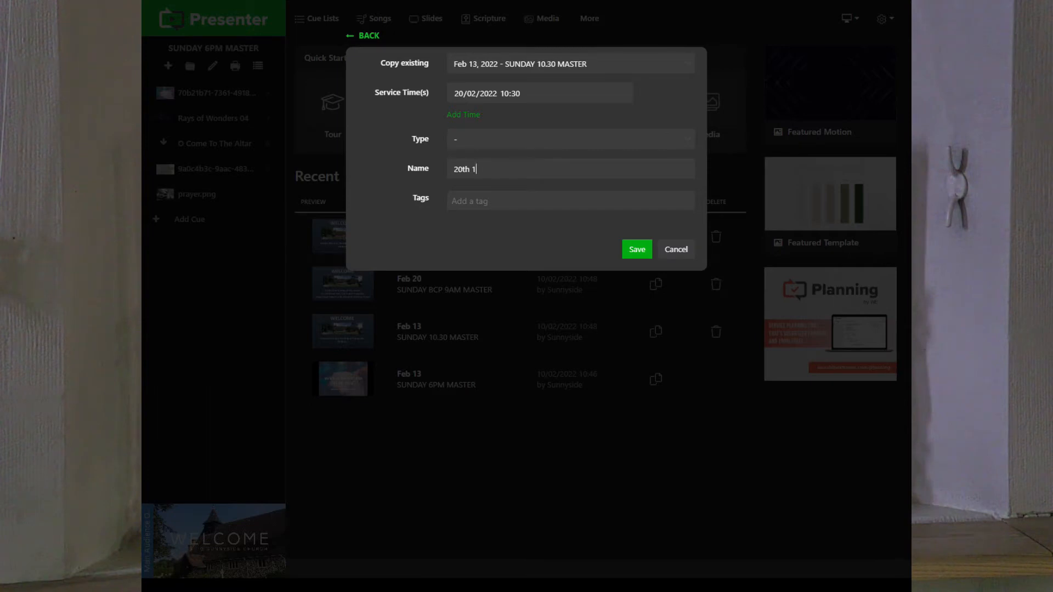
pyautogui.write('0.30')
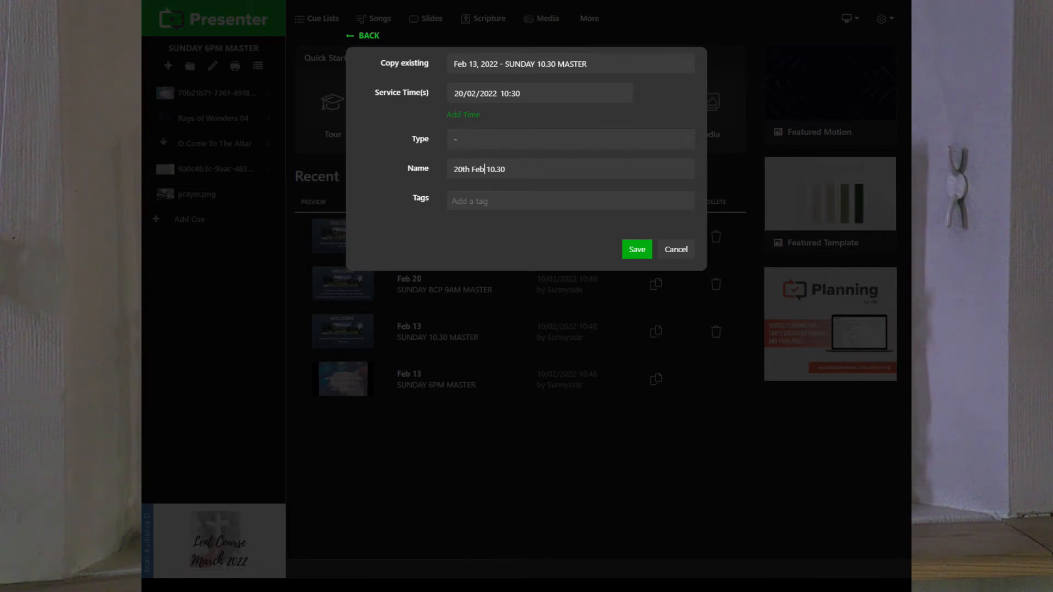
pyautogui.click(635, 249)
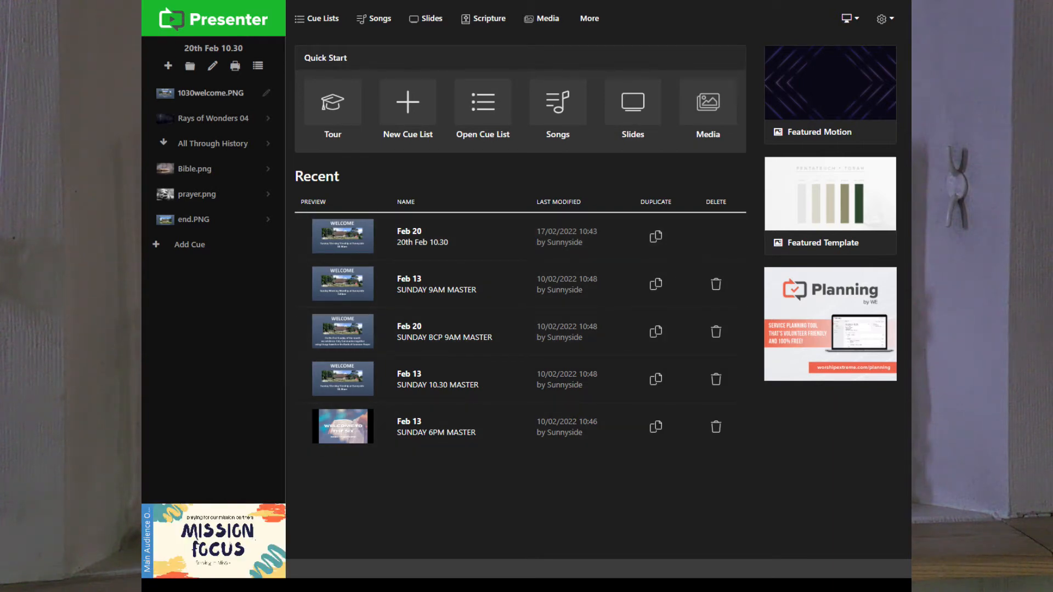
# Step: Review the welcome, All Through History, prayer and end cues, finishing on 1030welcome.PNG
pyautogui.click(211, 92)
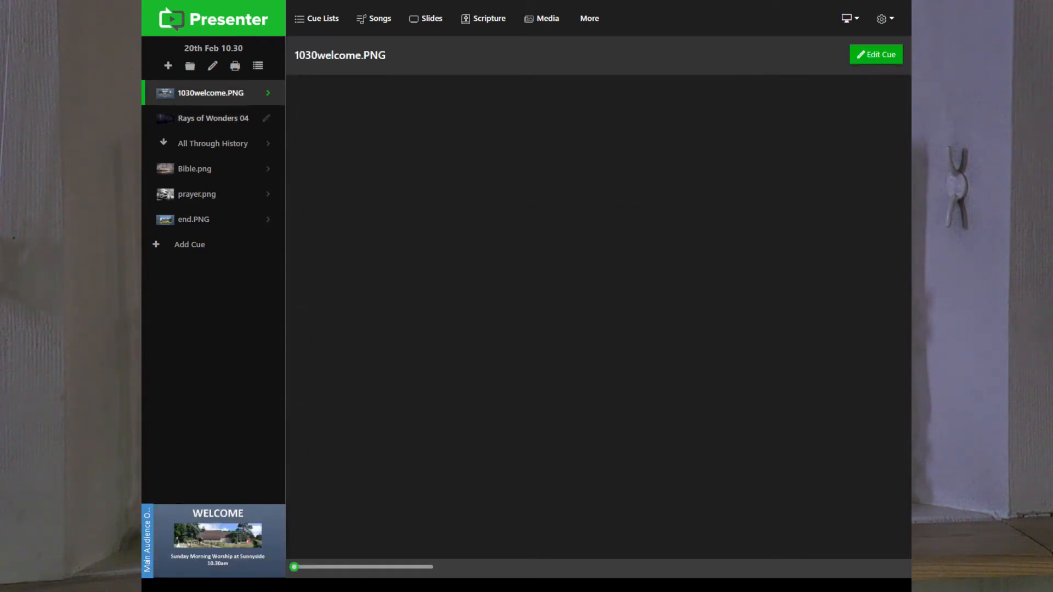
pyautogui.click(213, 142)
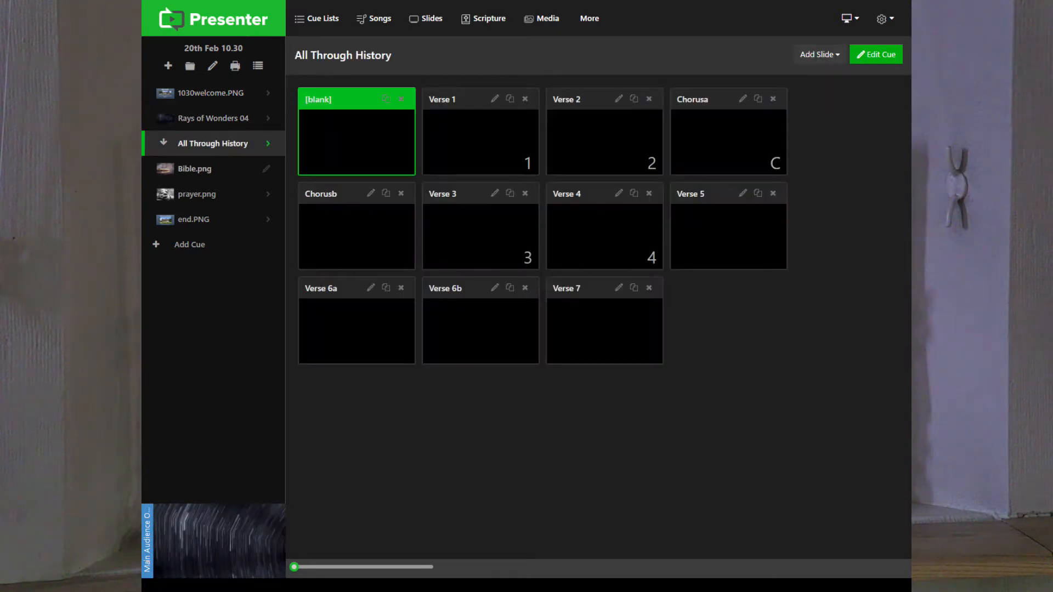
pyautogui.click(196, 194)
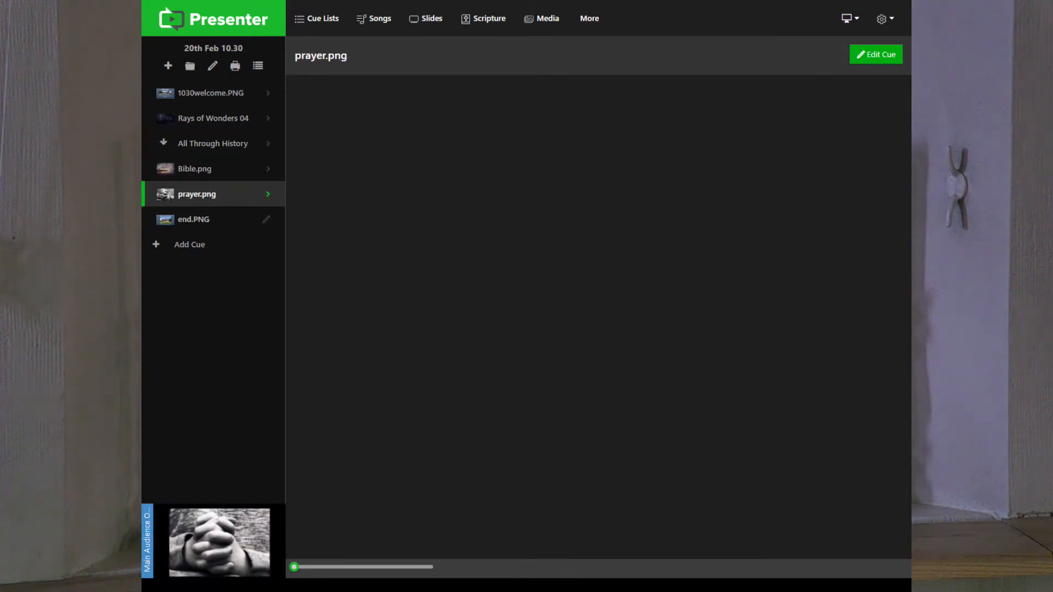
pyautogui.click(193, 219)
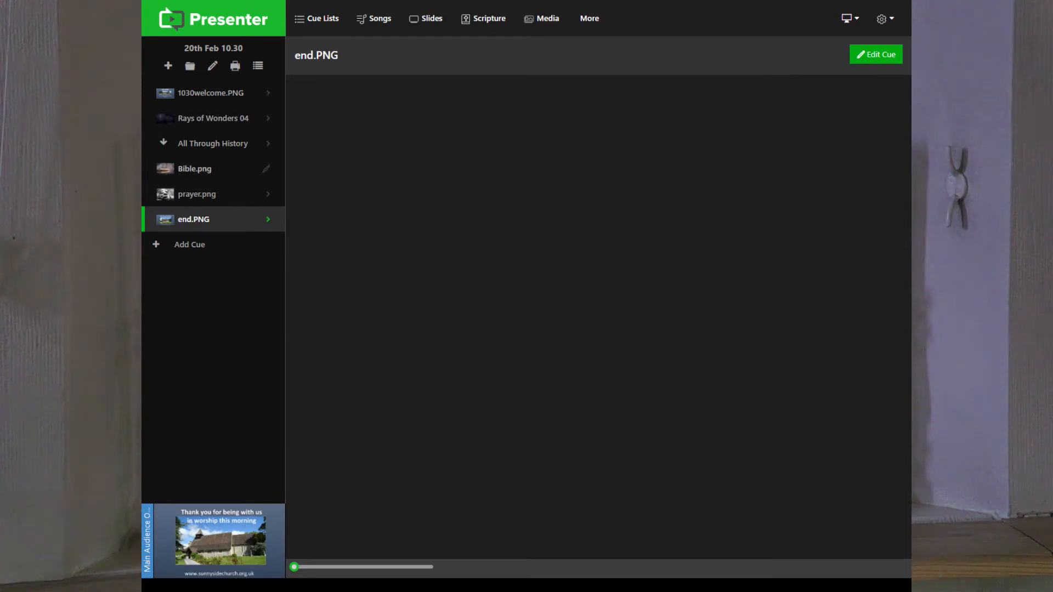
pyautogui.click(197, 194)
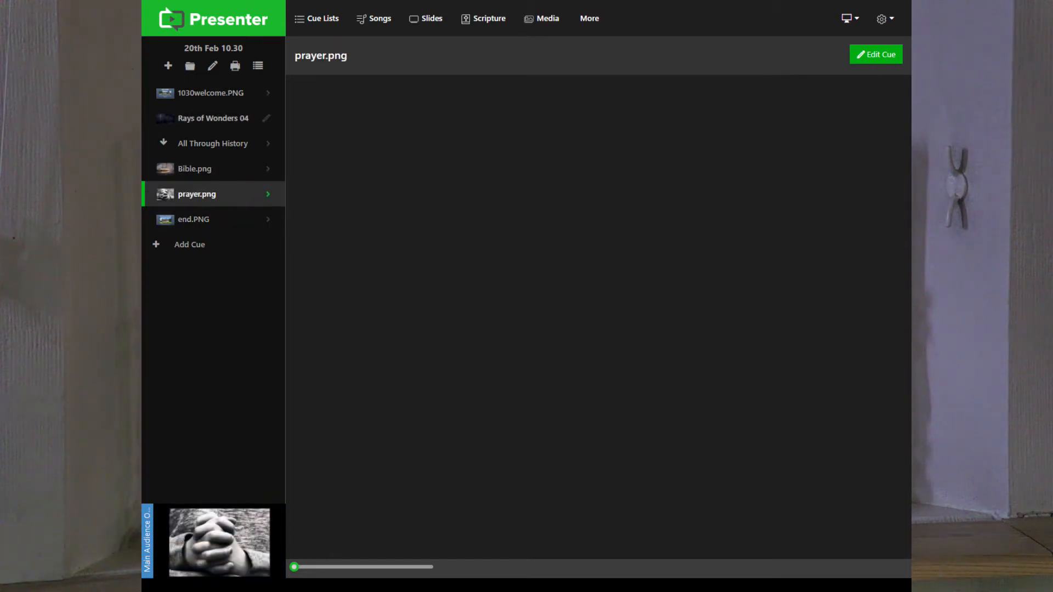
pyautogui.click(211, 93)
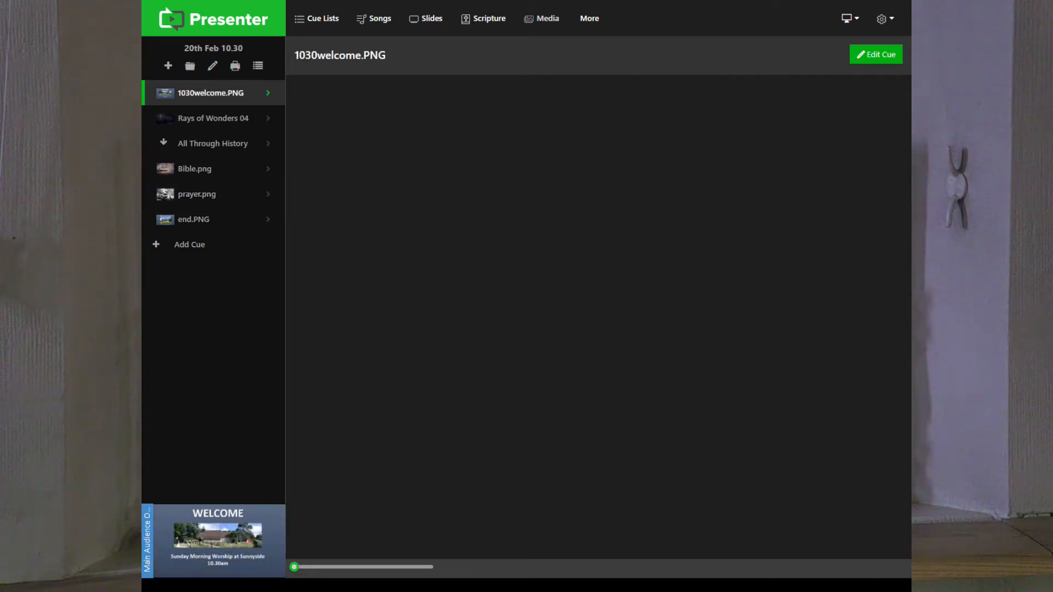
pyautogui.click(546, 19)
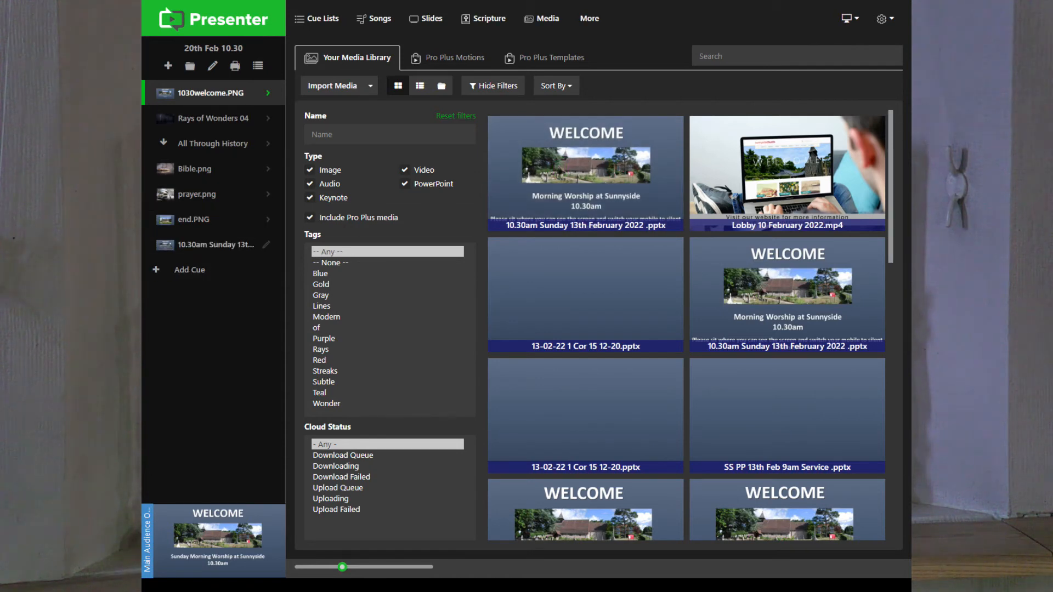
# Step: Show the slides of the added 10.30am Sunday 13th February 2022 PowerPoint cue
pyautogui.click(215, 245)
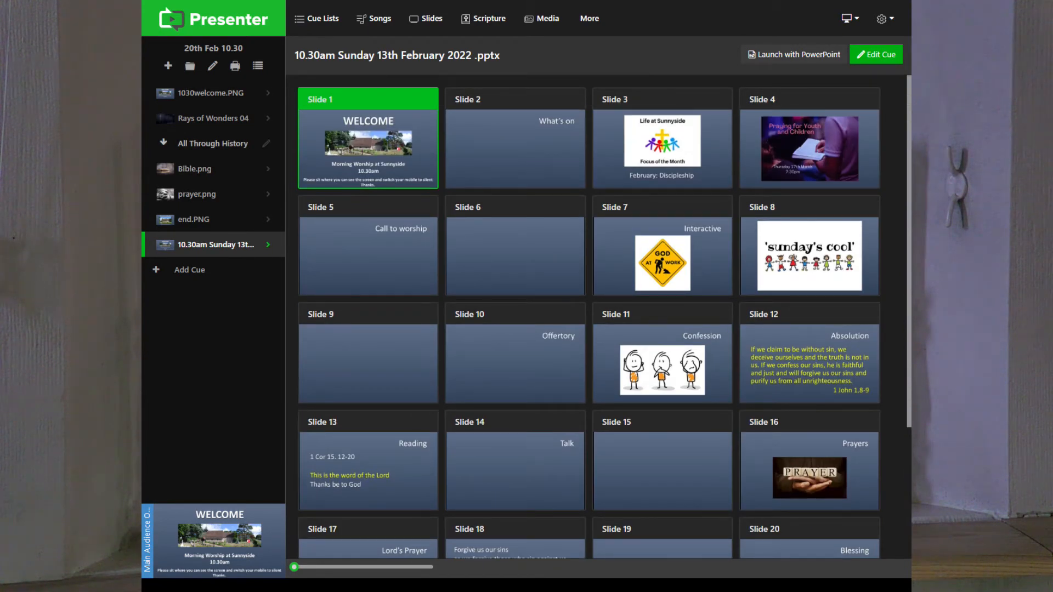
# Step: From All Through History's Change song browser, search 'all' and add a blank cue below it
pyautogui.click(211, 143)
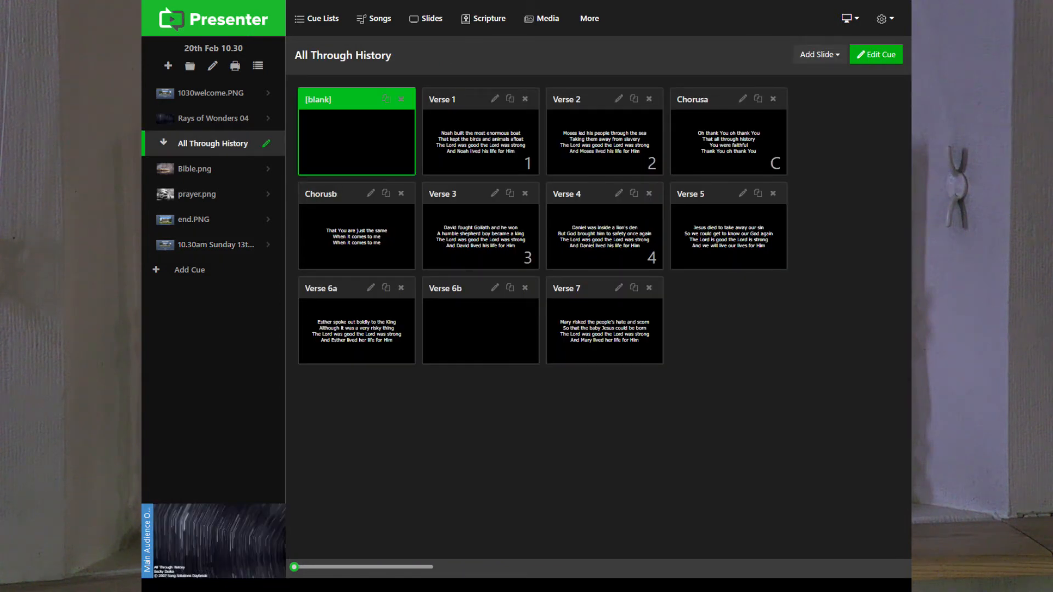
pyautogui.click(876, 53)
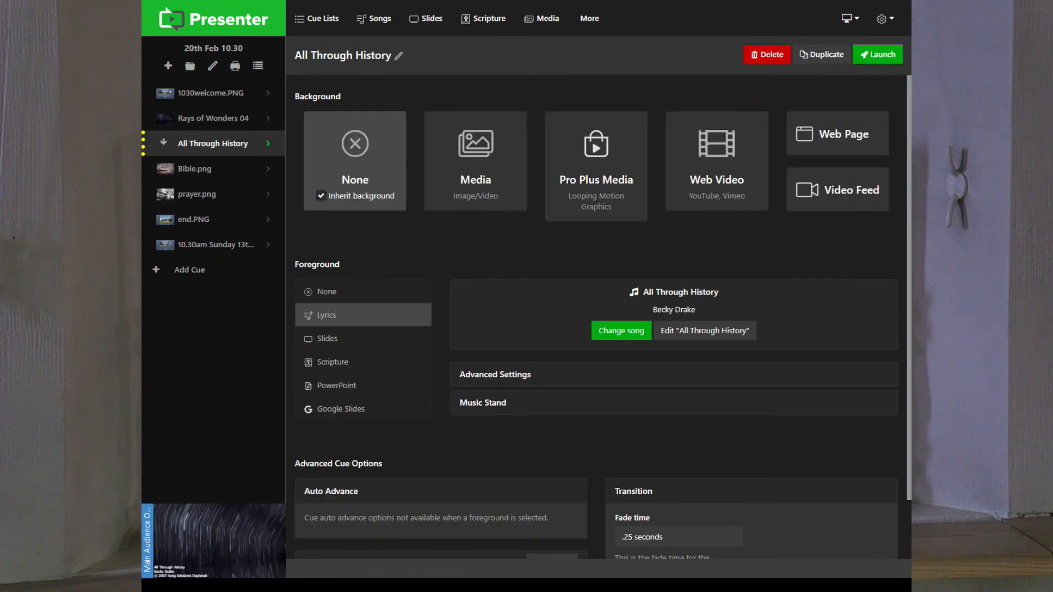
pyautogui.click(620, 330)
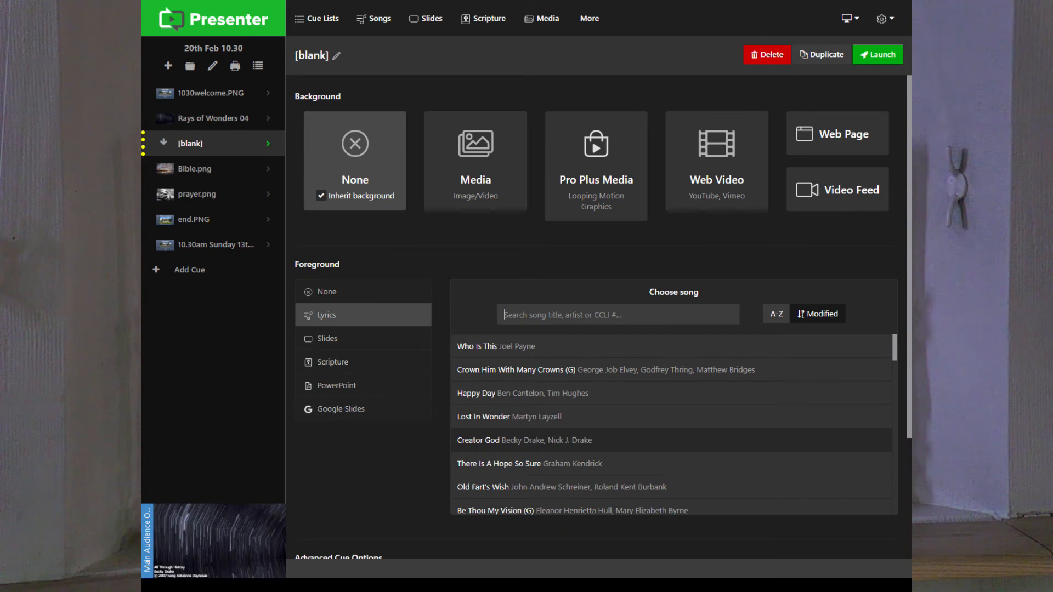
pyautogui.scroll(-3)
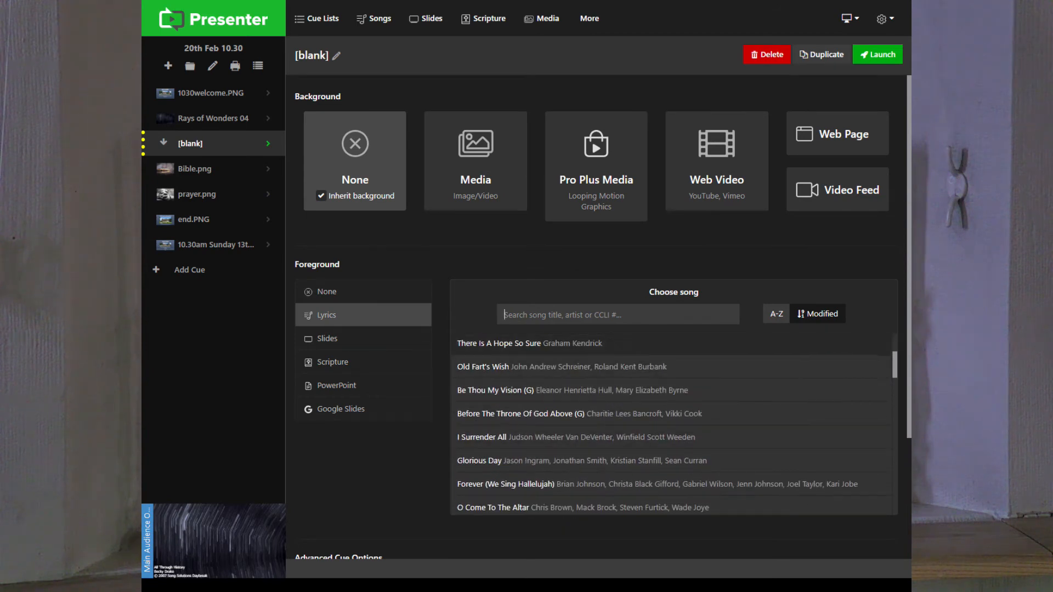
pyautogui.scroll(-3)
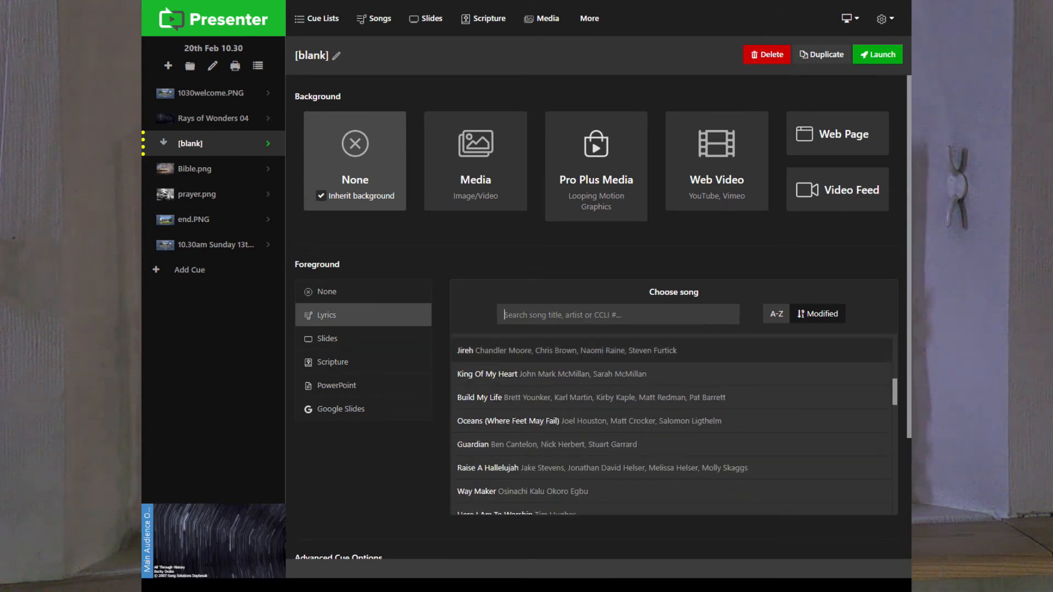
pyautogui.write('all')
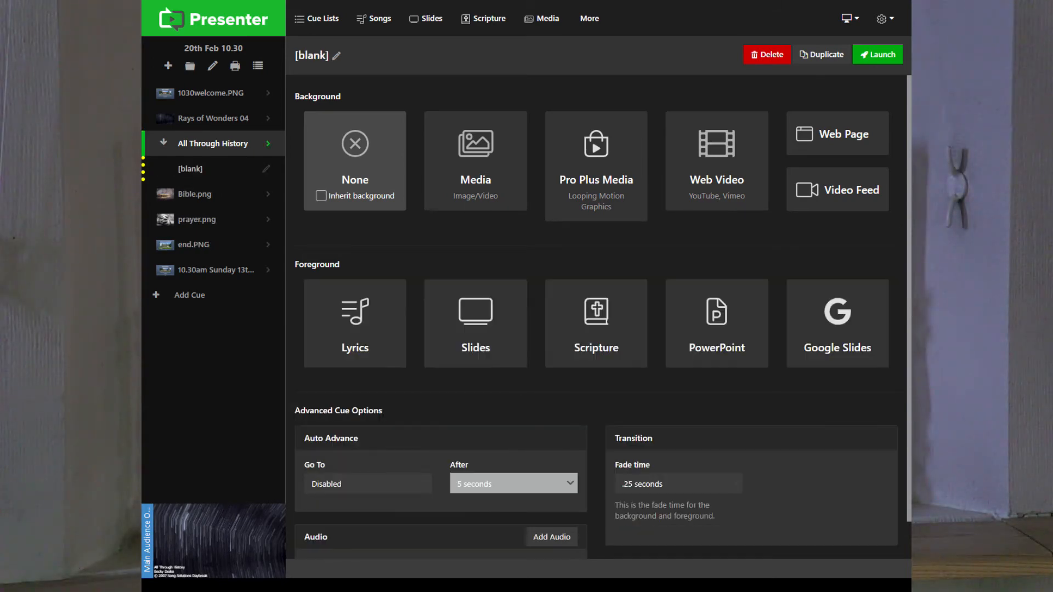
# Step: Set the blank cue's foreground to Lyrics and search the song list for 'reckless' with no match
pyautogui.click(320, 195)
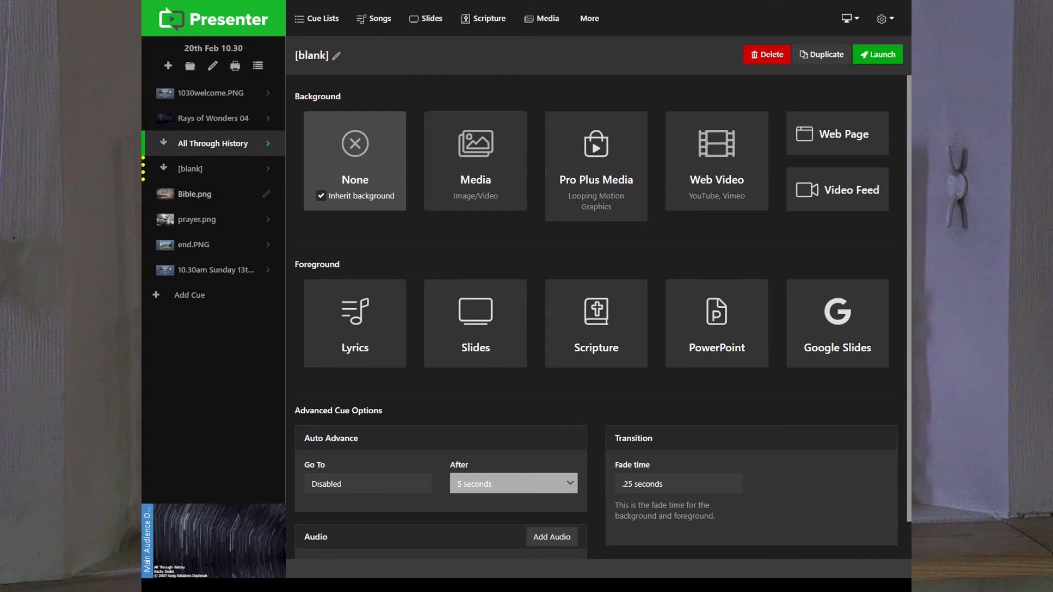
pyautogui.scroll(-3)
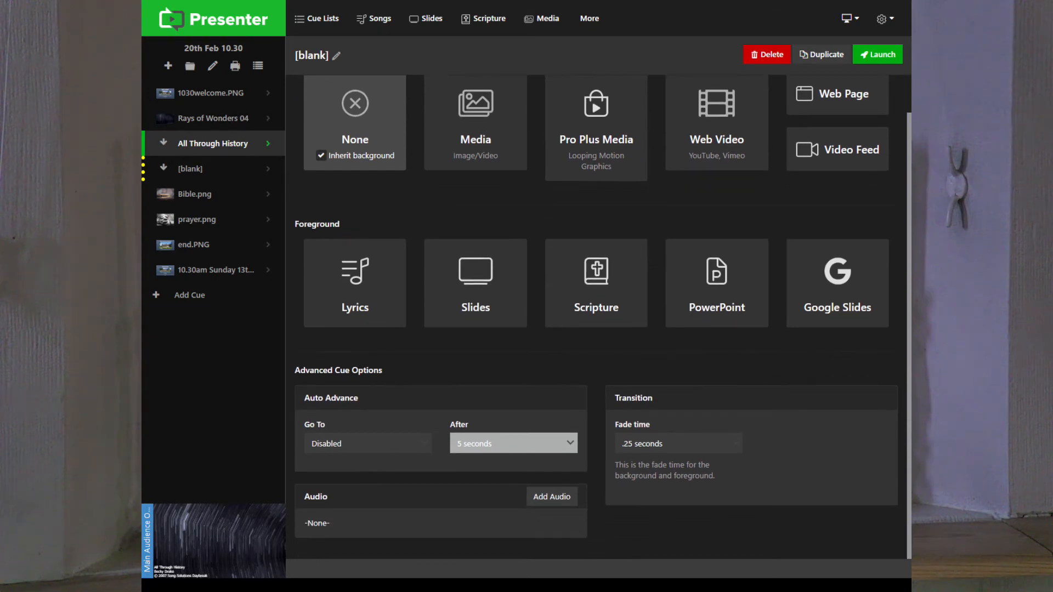
pyautogui.click(355, 282)
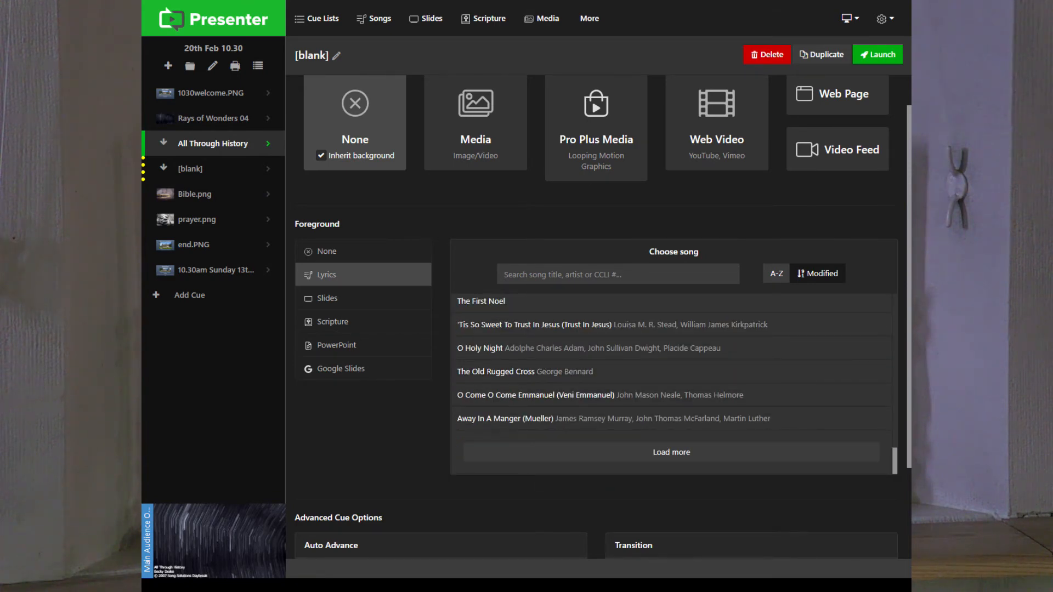
pyautogui.click(615, 274)
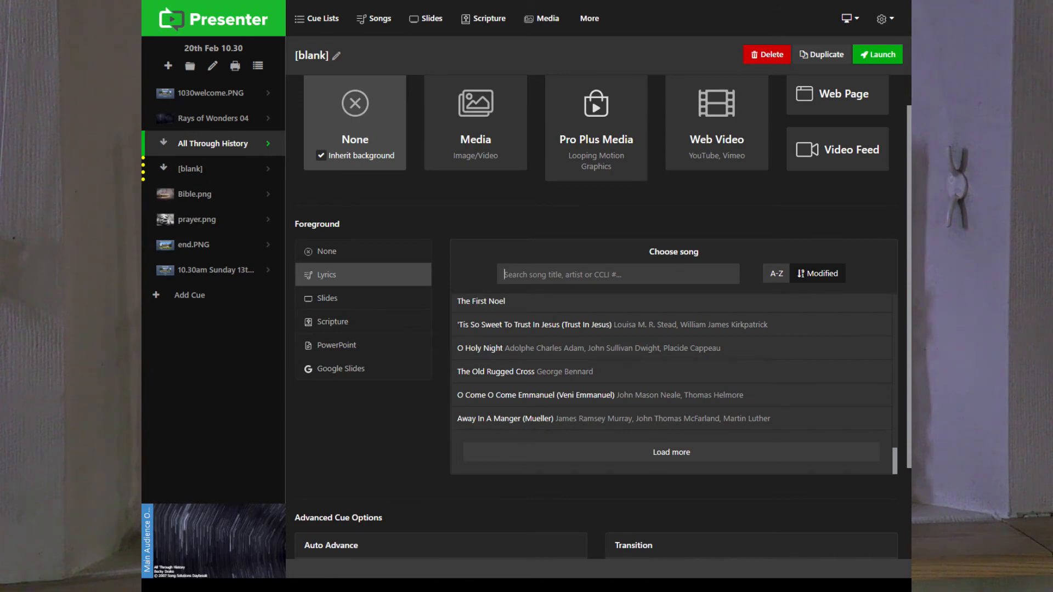
pyautogui.write('tr')
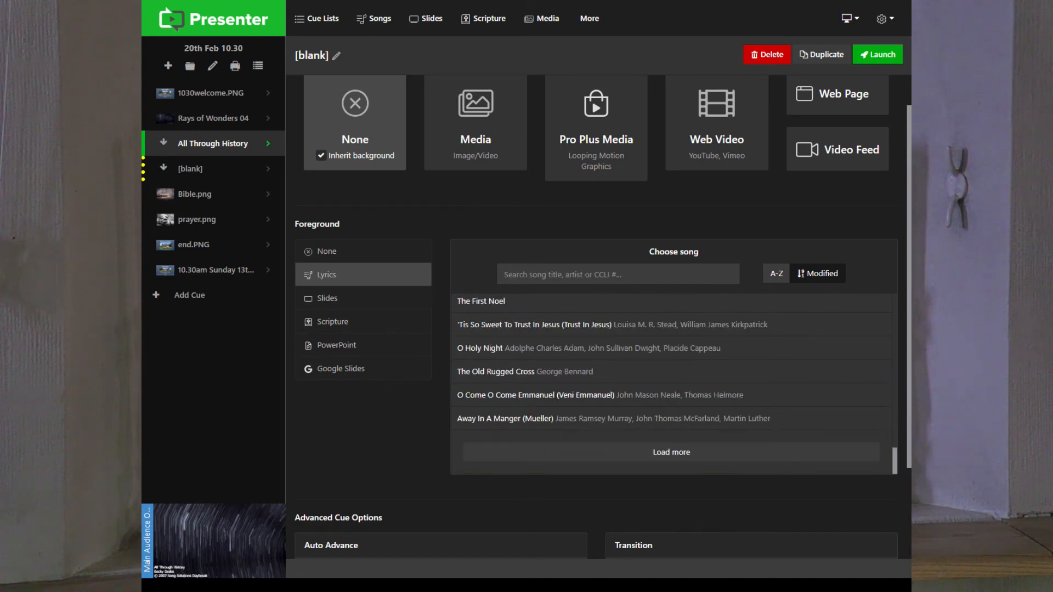
pyautogui.write('reckless')
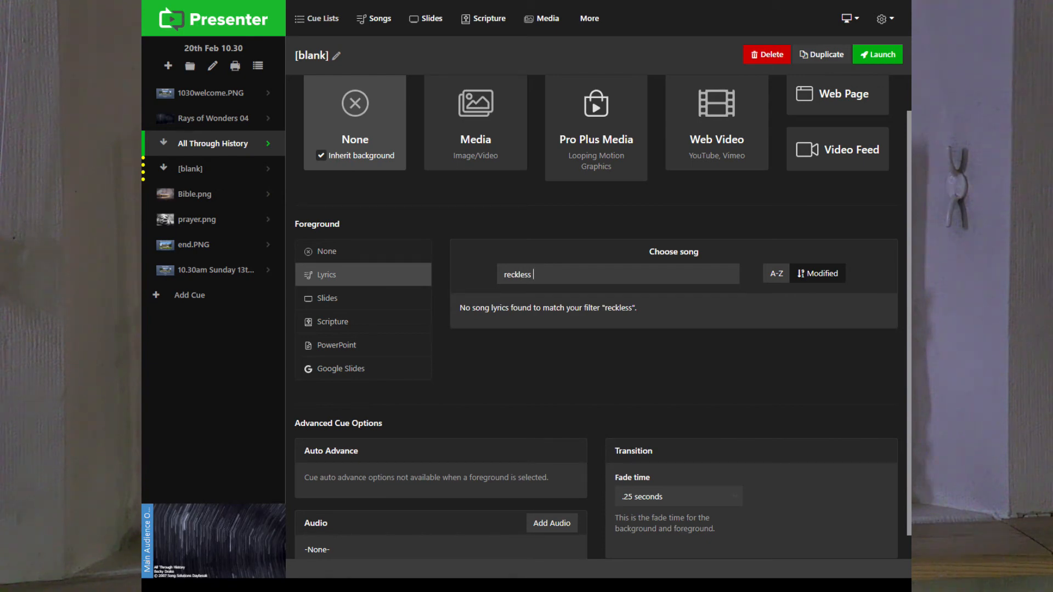
# Step: Filter the Songs library for 'reckless love' and bring up the SongSelect result
pyautogui.click(381, 19)
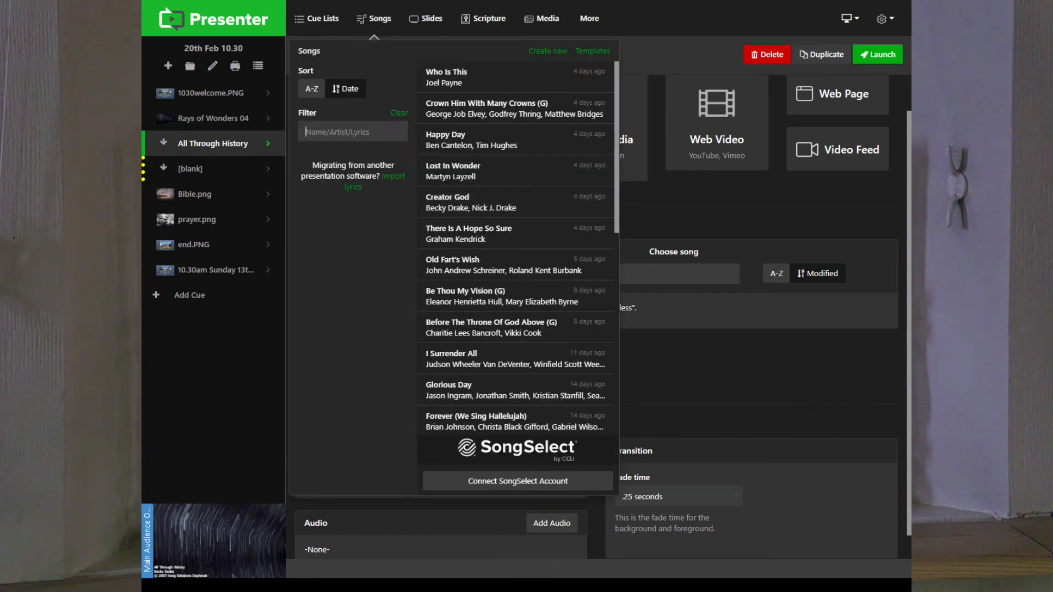
pyautogui.write('r')
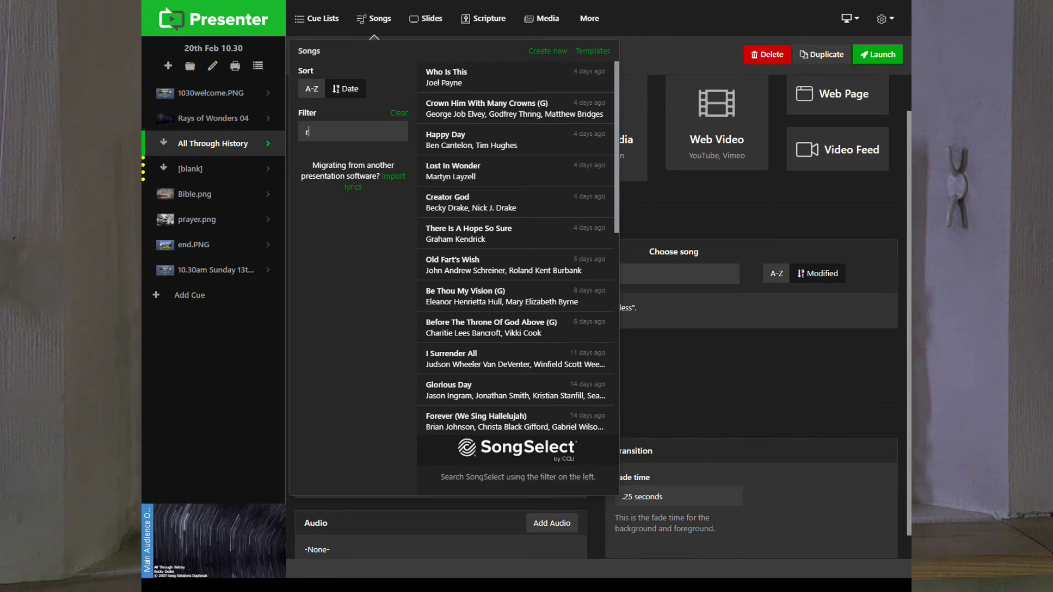
pyautogui.write('eckless')
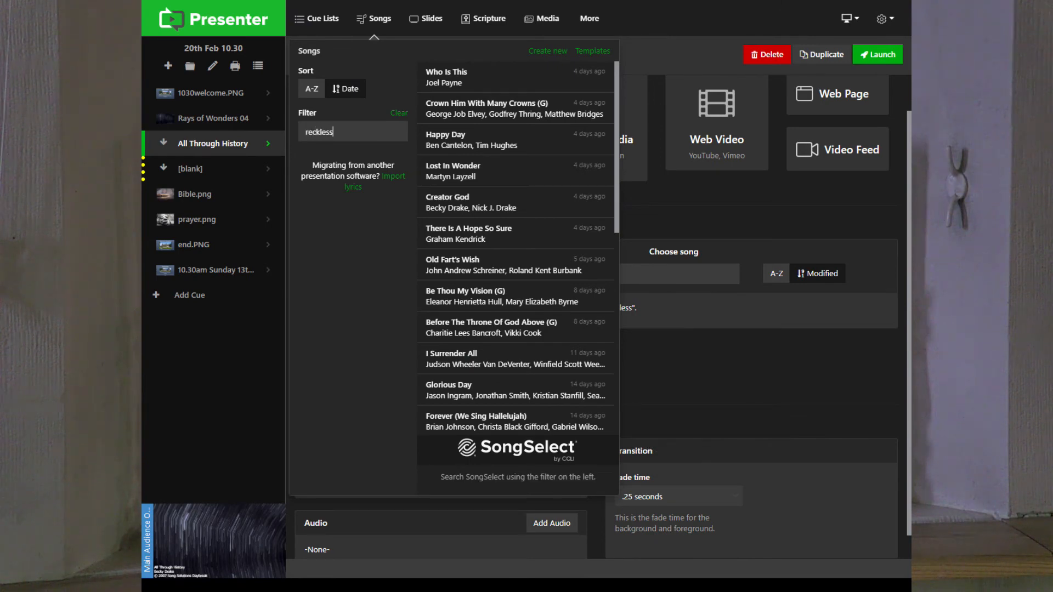
pyautogui.write('love')
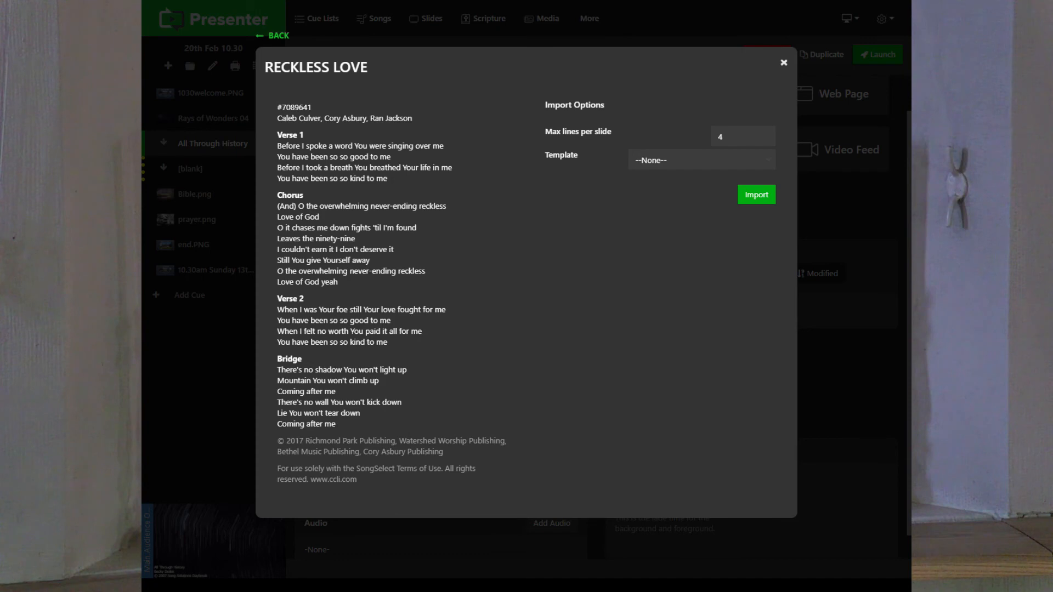
# Step: Import Reckless Love with the Default template and add it to the cue list
pyautogui.click(701, 160)
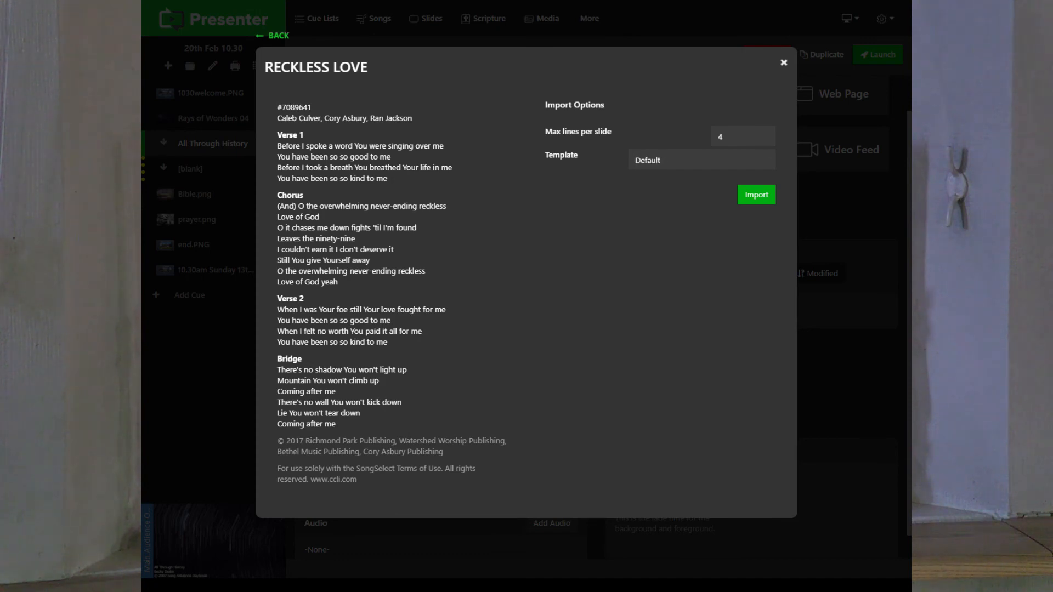
pyautogui.click(756, 194)
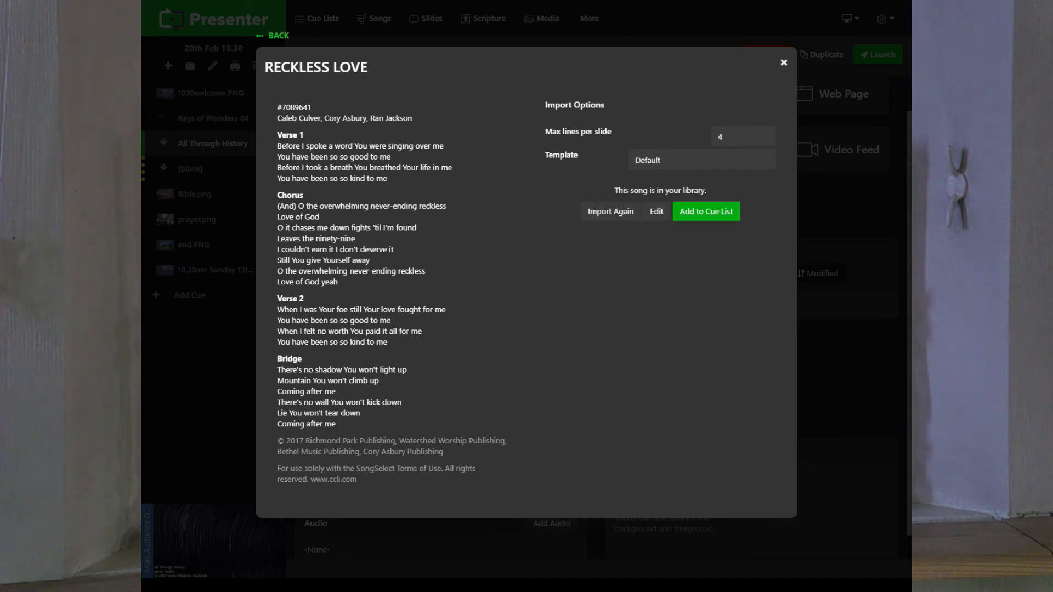
pyautogui.click(705, 210)
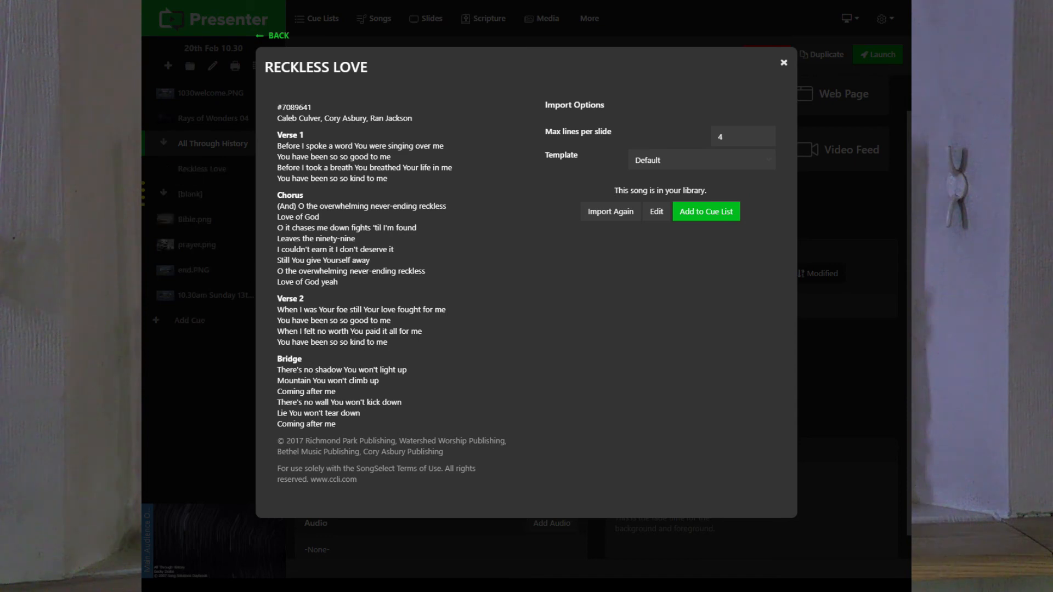
pyautogui.click(784, 62)
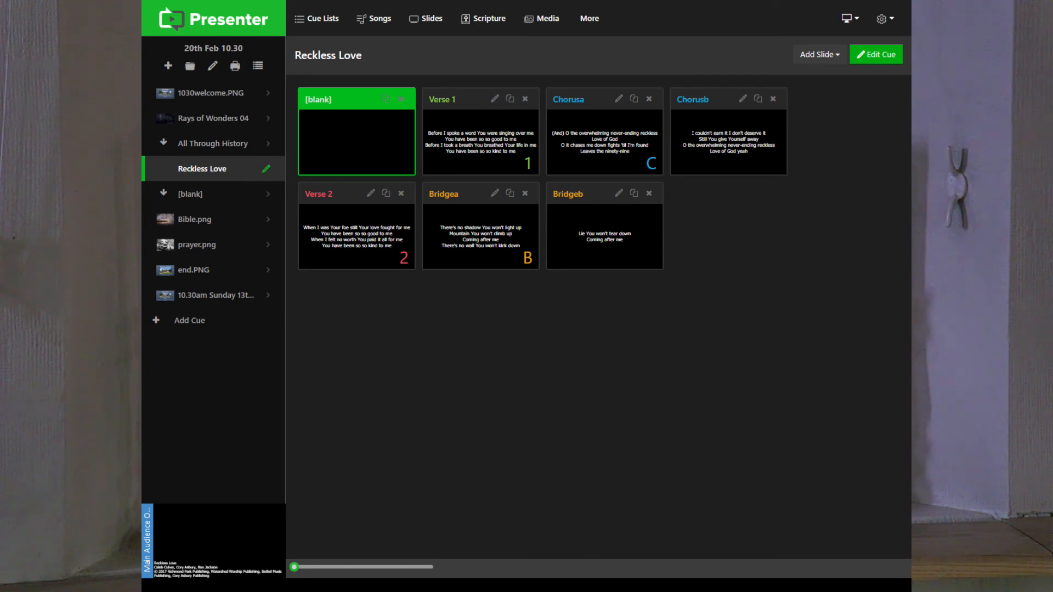
# Step: Send Verse 1, Chorus and Bridge live, return to Verse 1, then edit the chorus lyrics
pyautogui.click(876, 54)
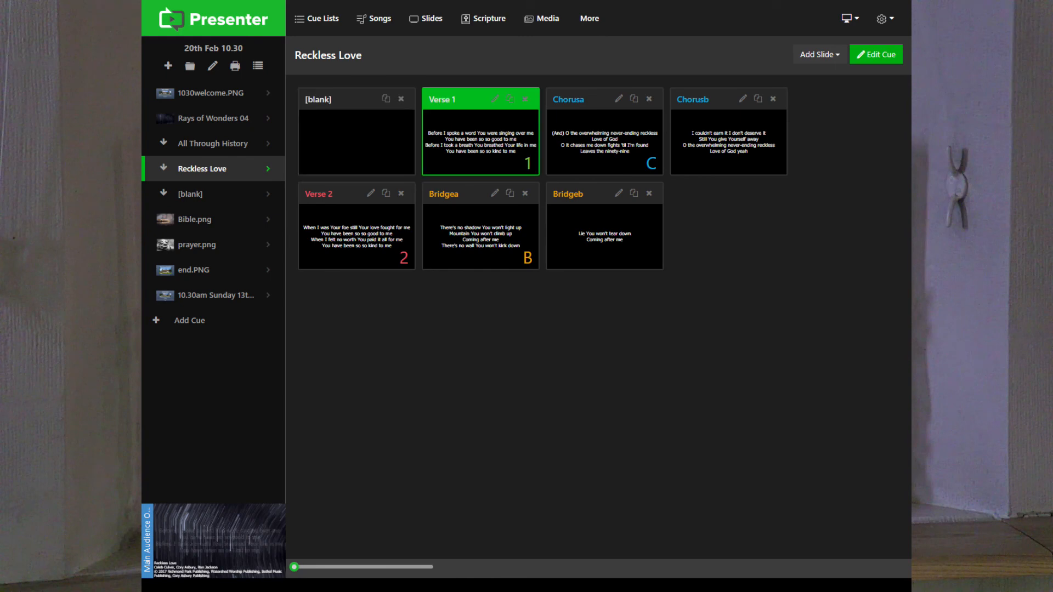
pyautogui.click(603, 130)
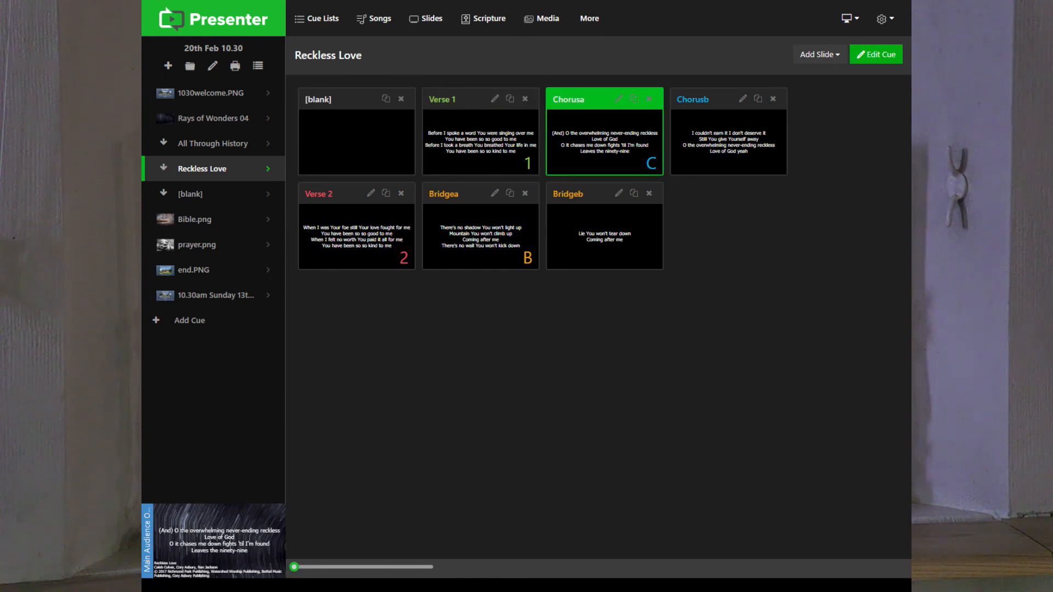
pyautogui.click(479, 235)
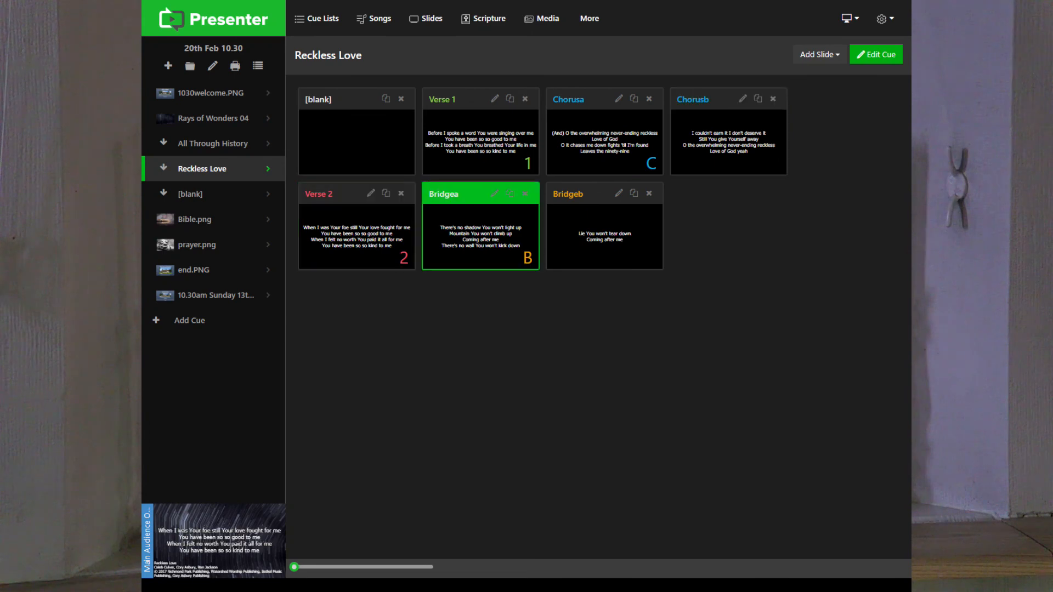
pyautogui.click(479, 134)
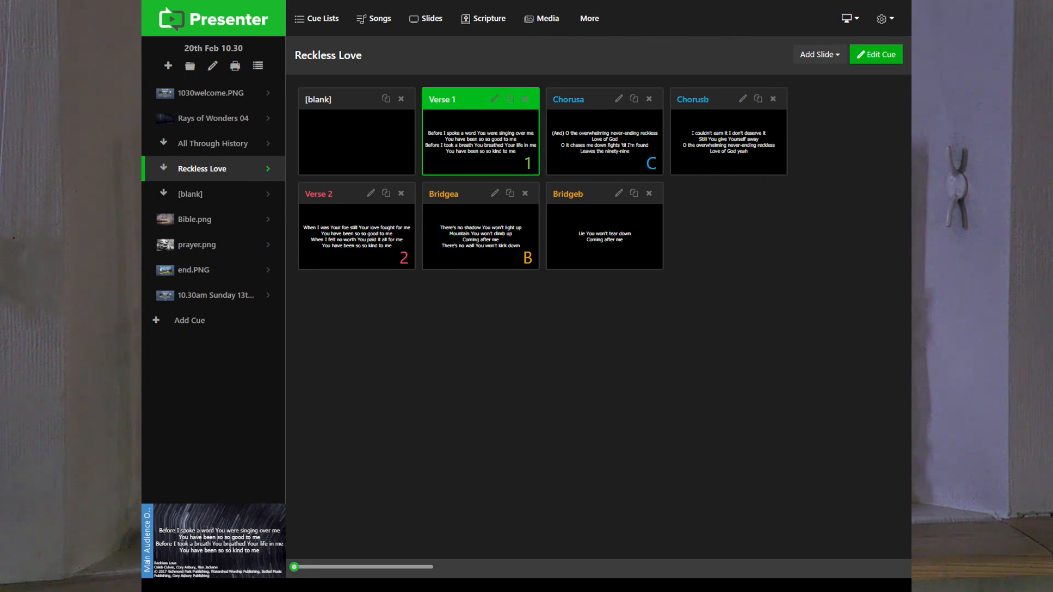
pyautogui.click(876, 53)
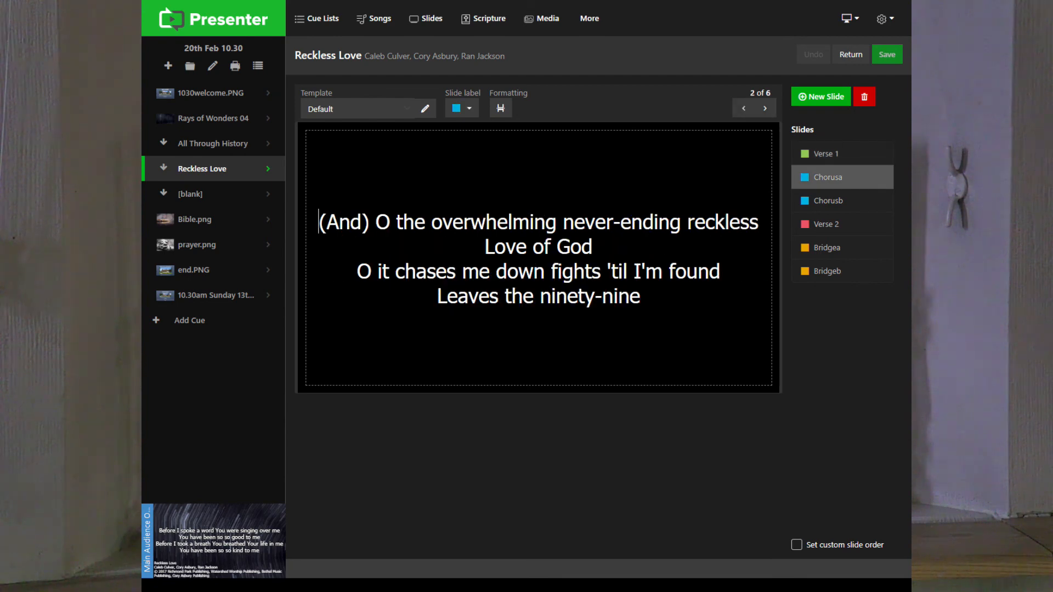
# Step: Delete '(And)' from the first chorus slide and save Reckless Love
pyautogui.doubleClick(344, 223)
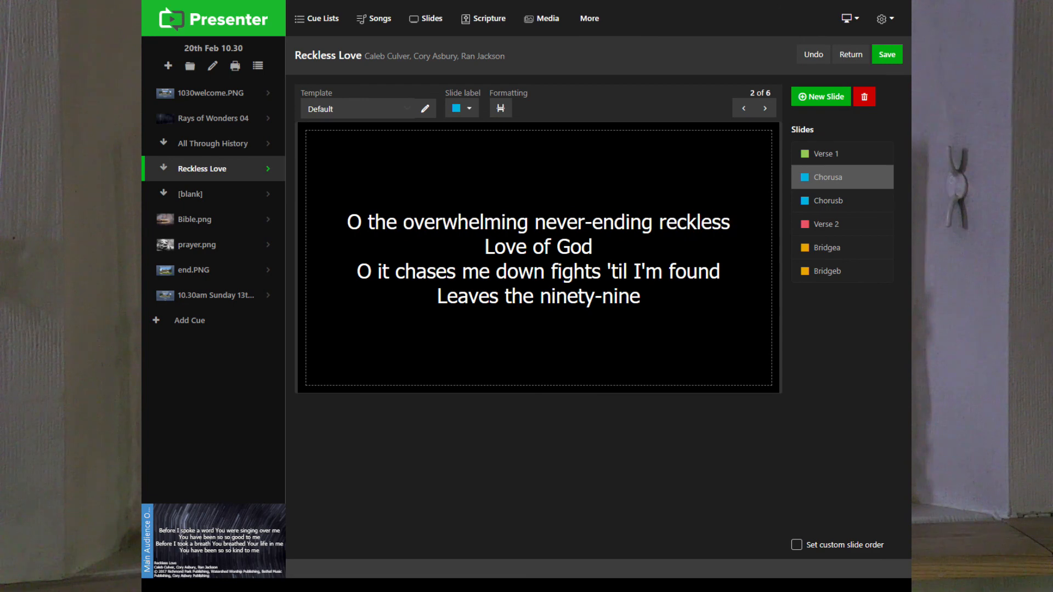
pyautogui.click(887, 54)
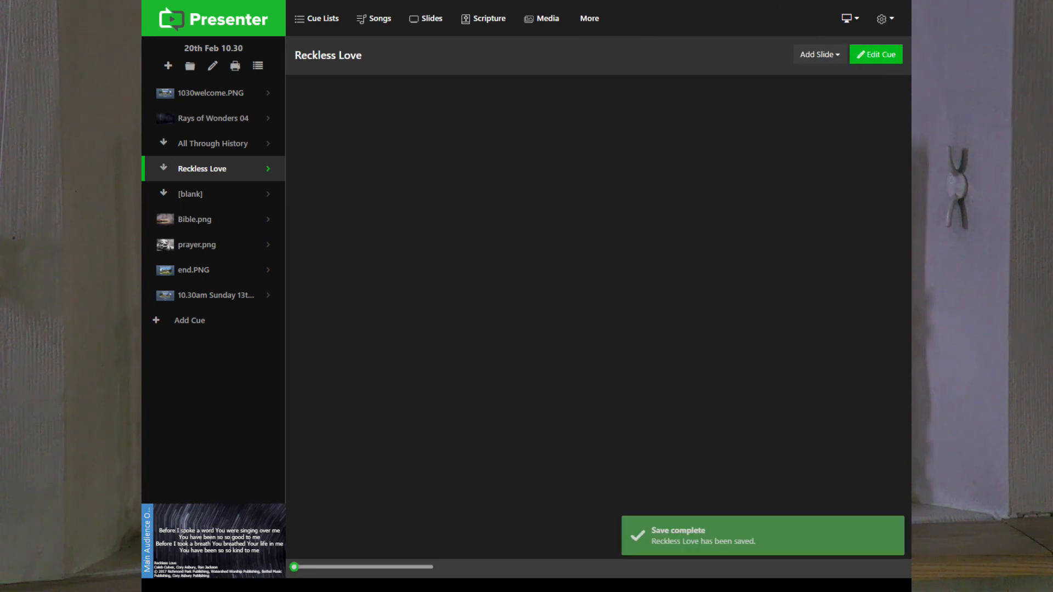
pyautogui.click(202, 169)
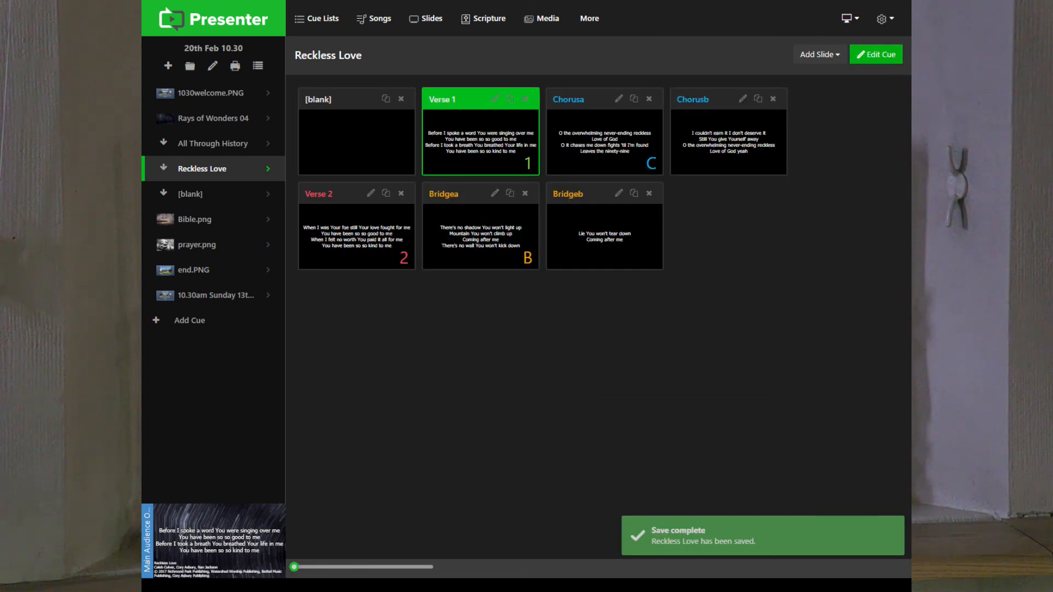